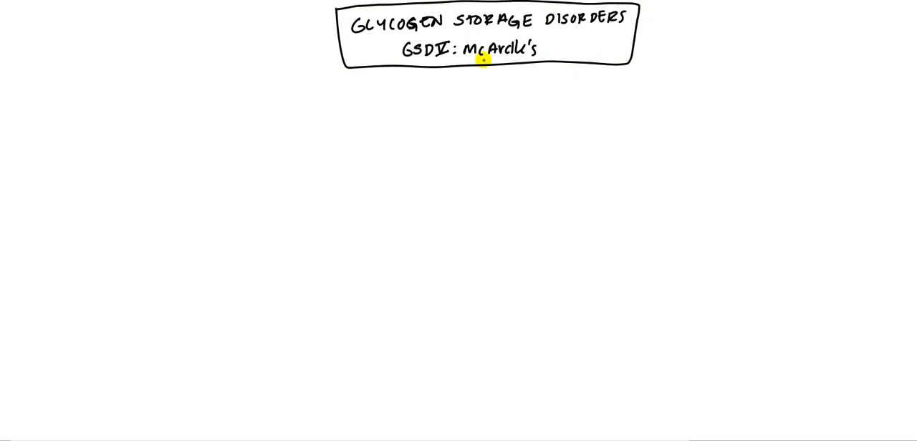
mouse_move(100, 101)
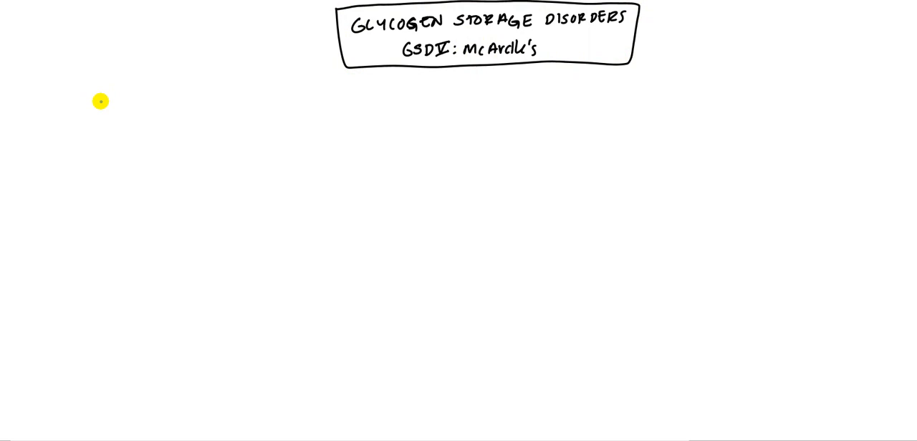
text(Defic)
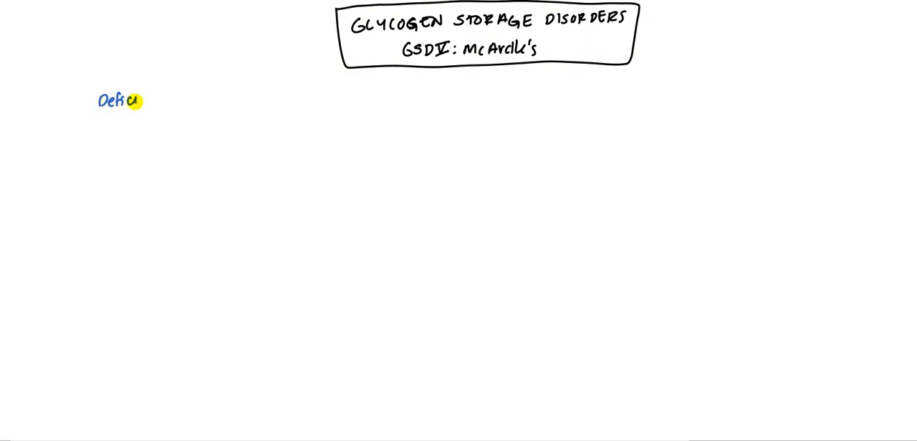
text(iency)
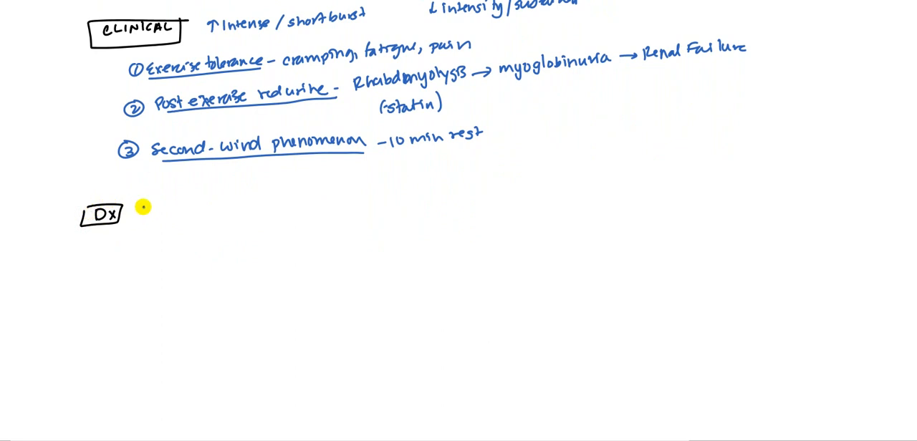
text(Ischemic Fore)
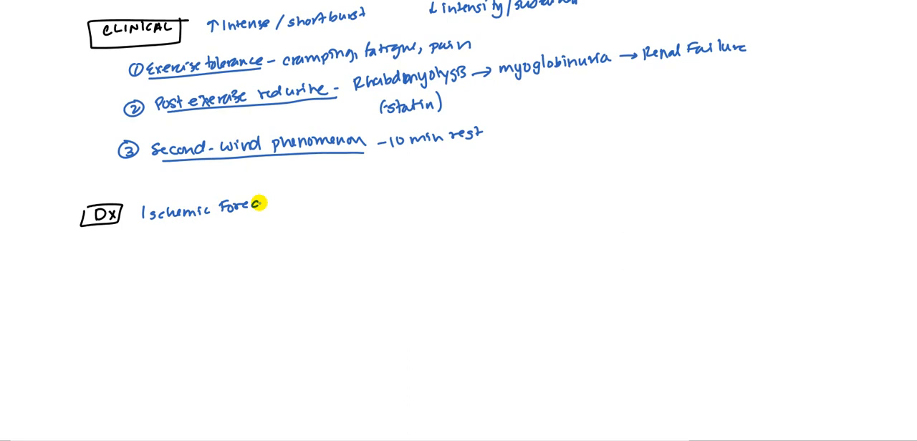
text(arm)
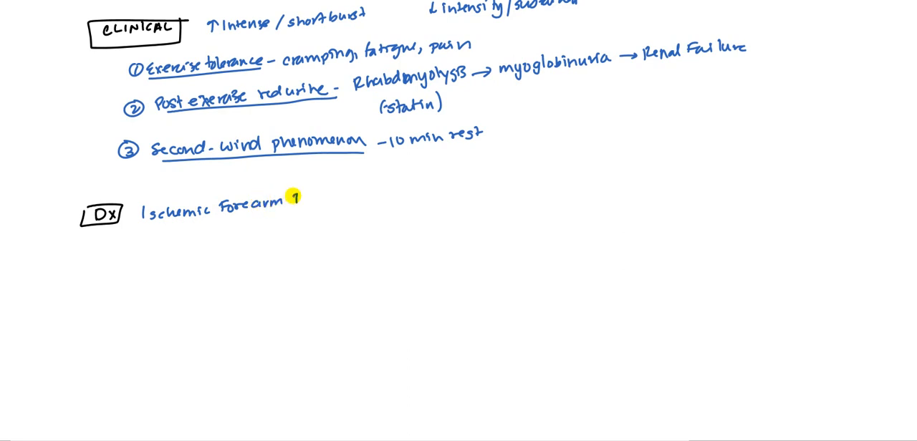
text(Test)
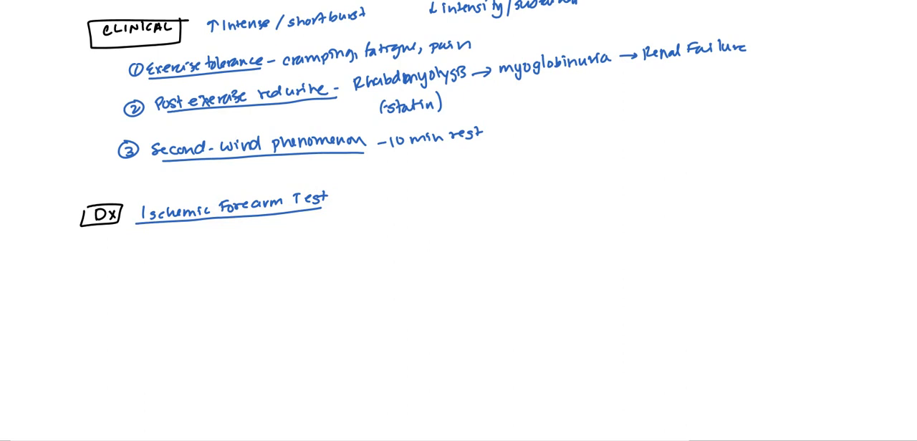